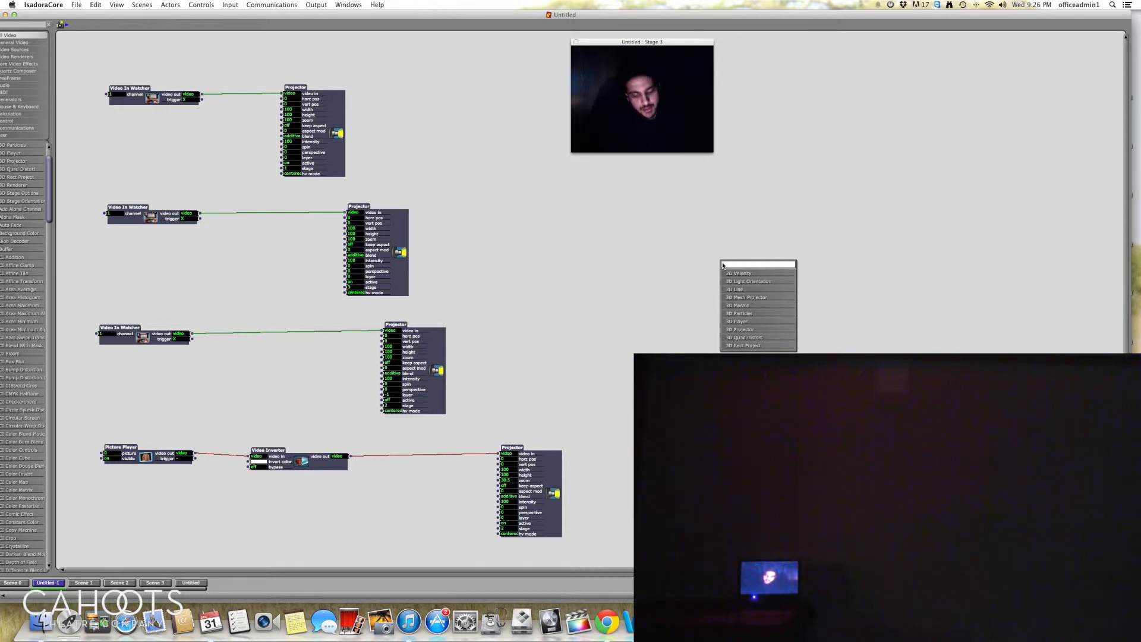
Step: Add a Shapes actor to the patch to feed a Projector with a white rectangle
type("shad")
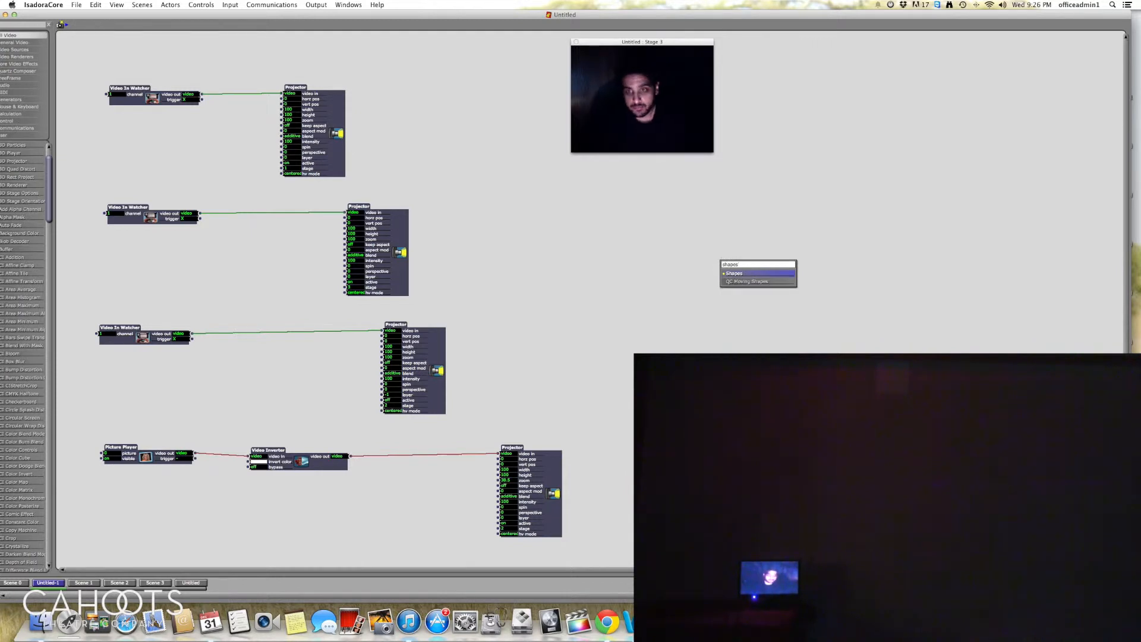
left_click(735, 273)
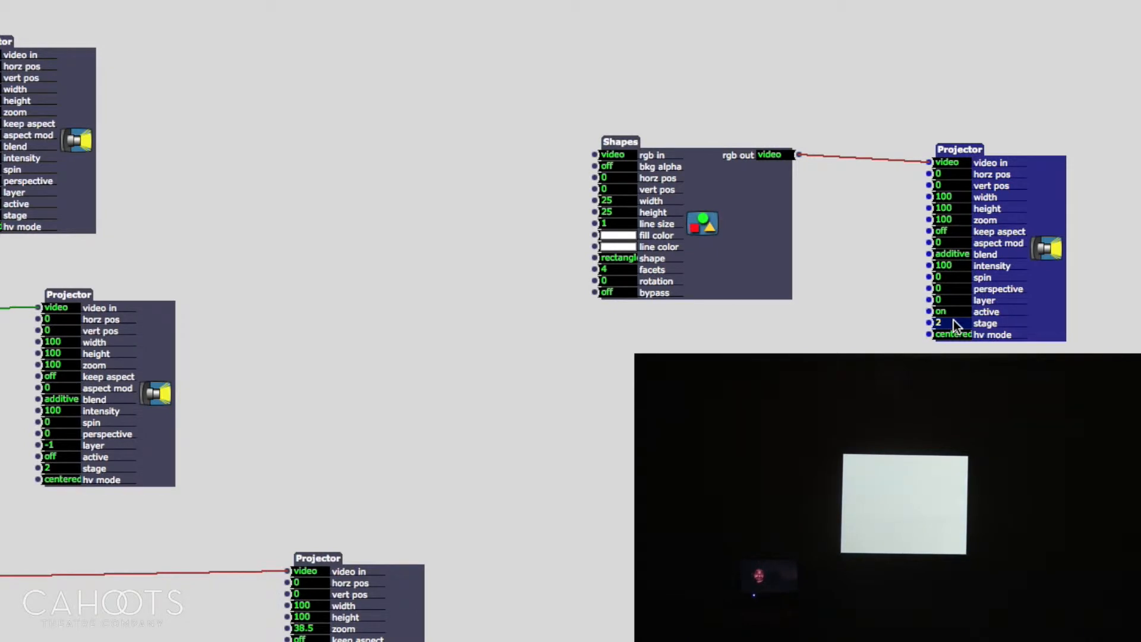
Step: Set the Shapes actor's shape input to initialize as oval
left_click(939, 323)
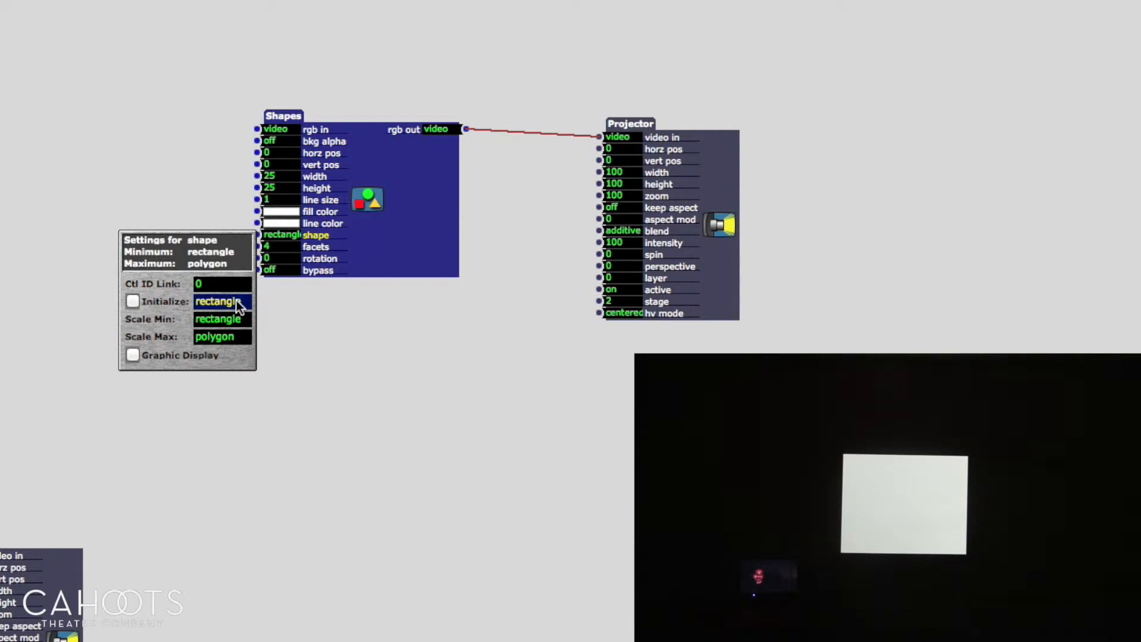
left_click(222, 301)
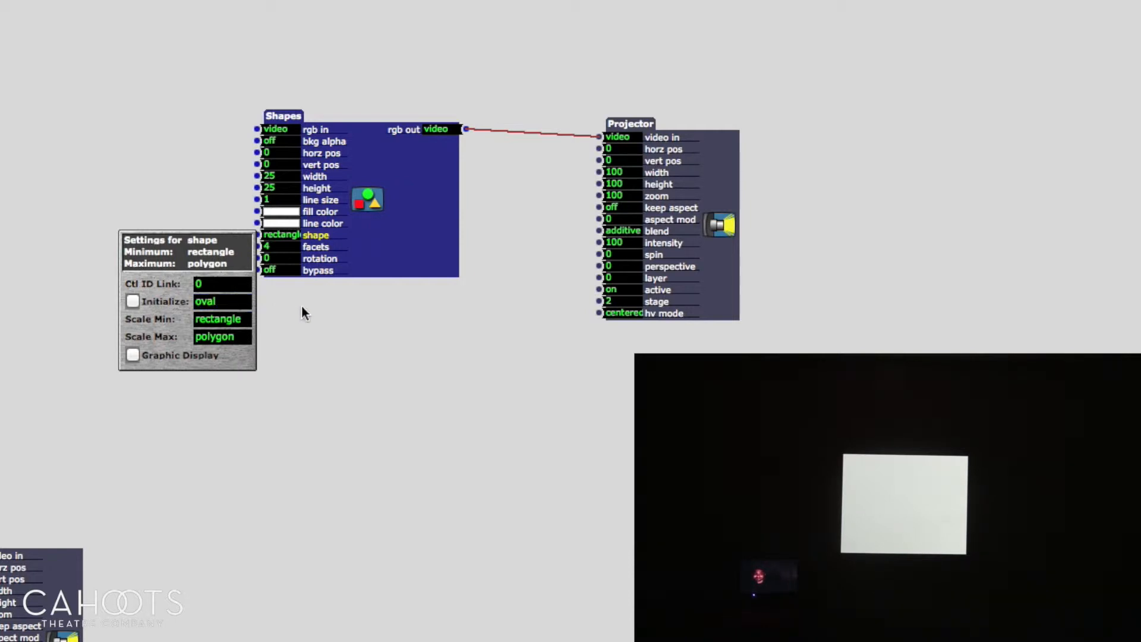
left_click(222, 300)
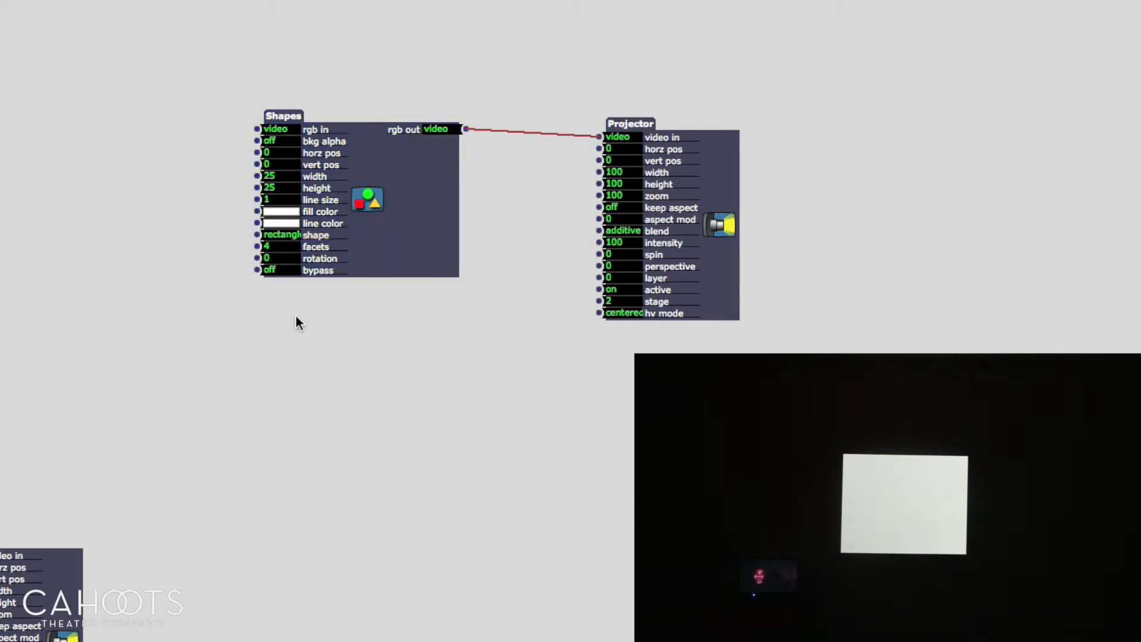
mouse_move(346, 219)
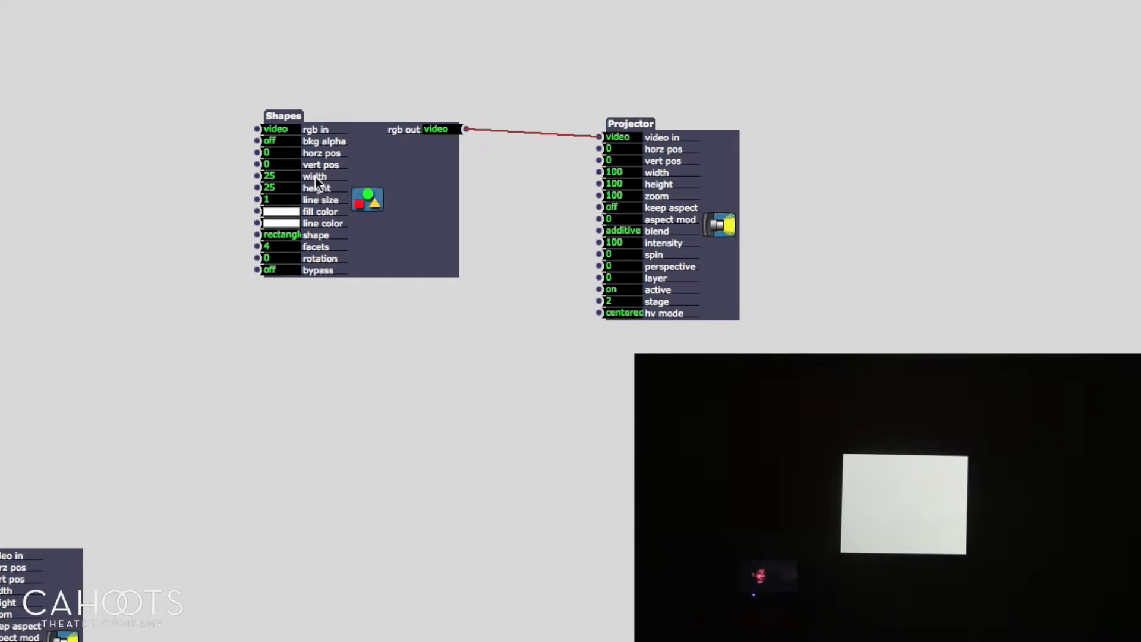
Step: Inspect the width input's settings, which show a 0–200 range
right_click(314, 176)
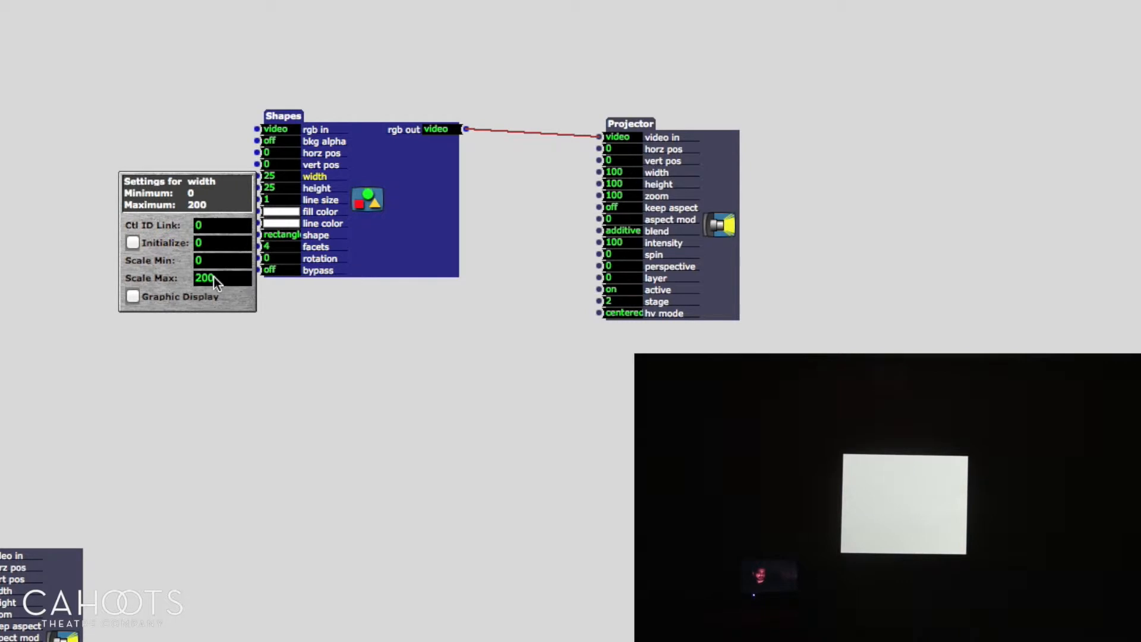
mouse_move(211, 280)
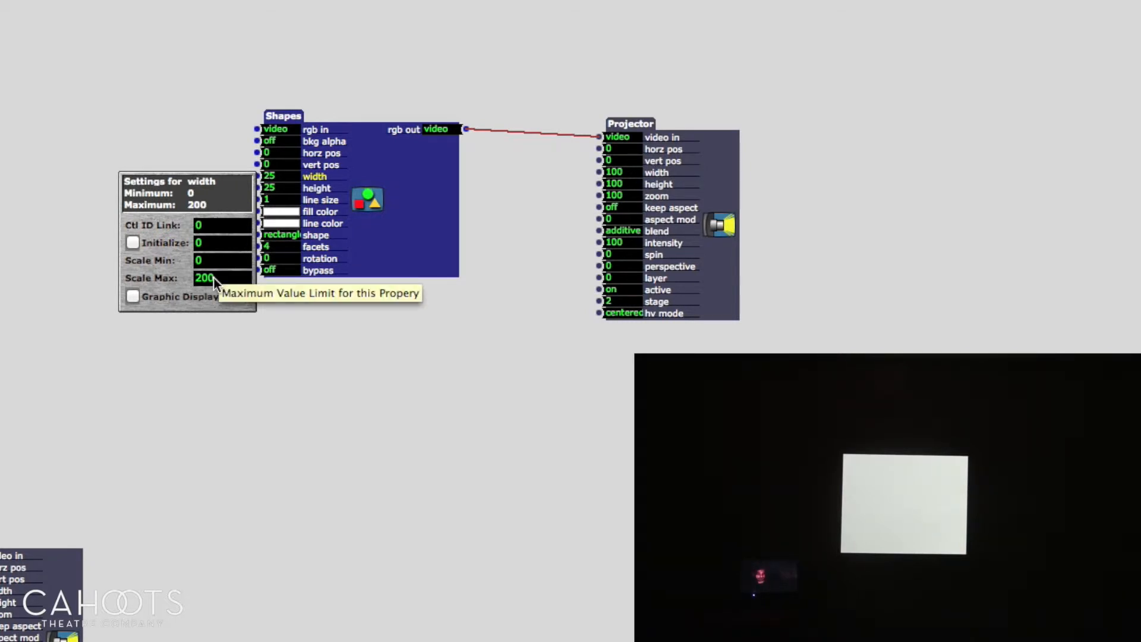
mouse_move(366, 274)
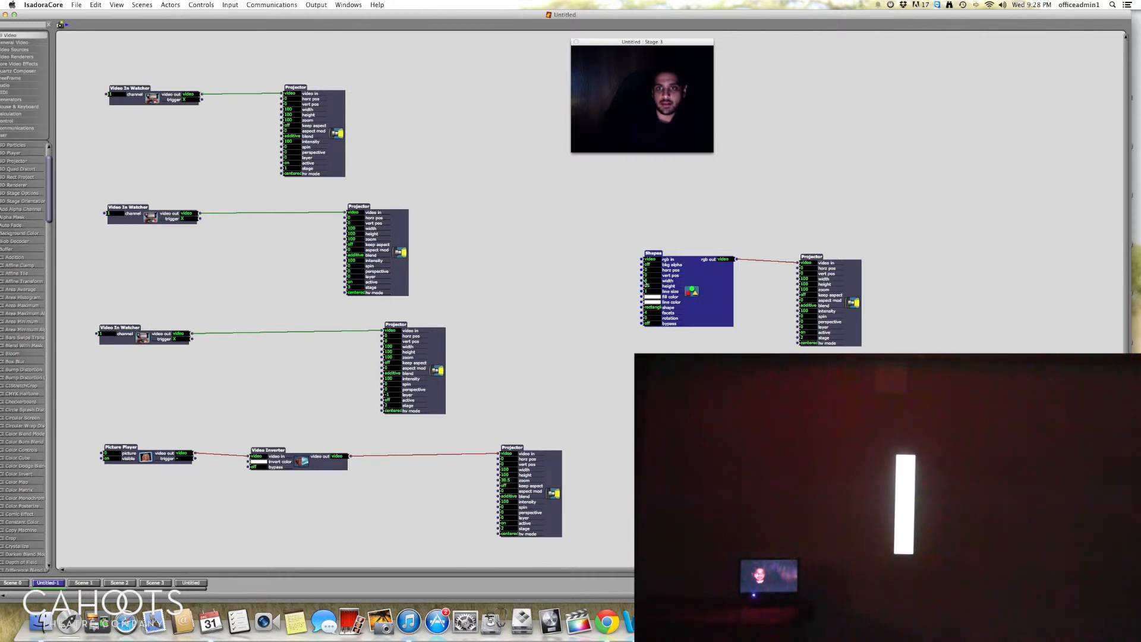
Step: Bring up the colour picker for the shape's fill colour
left_click(651, 291)
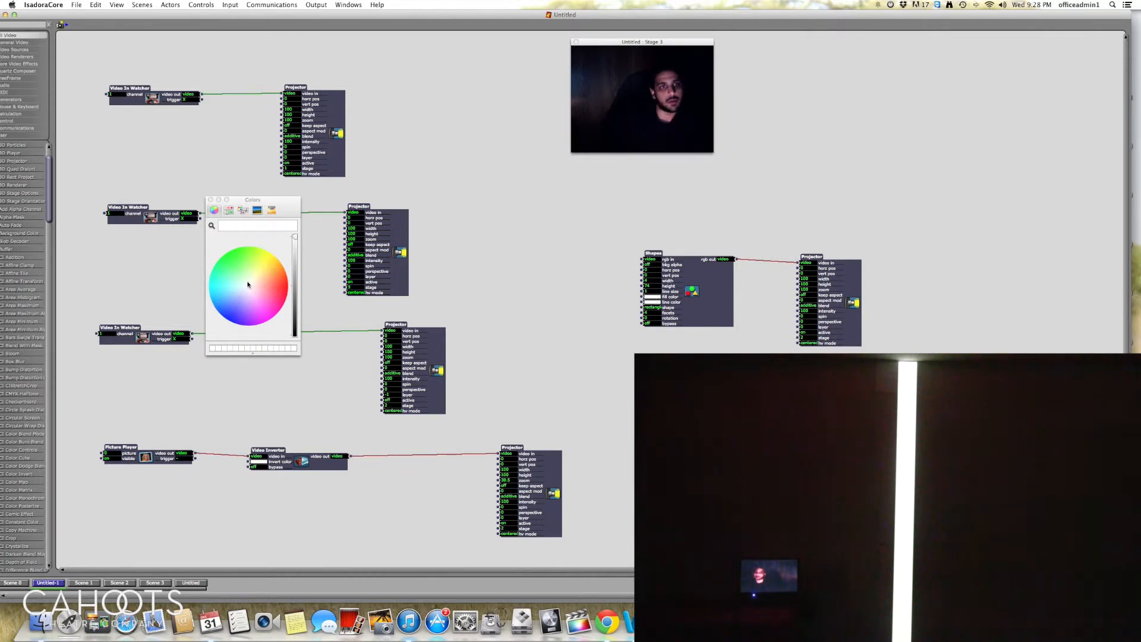
Step: Pick a pinkish fill colour for the rectangle from the colour wheel
left_click(260, 261)
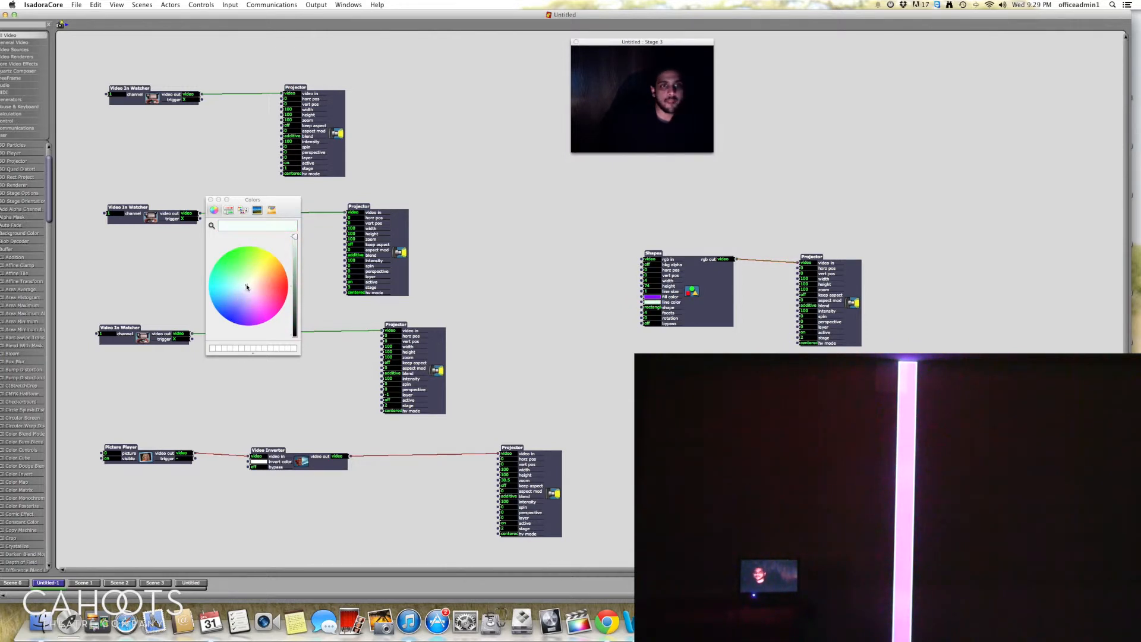
left_click(248, 287)
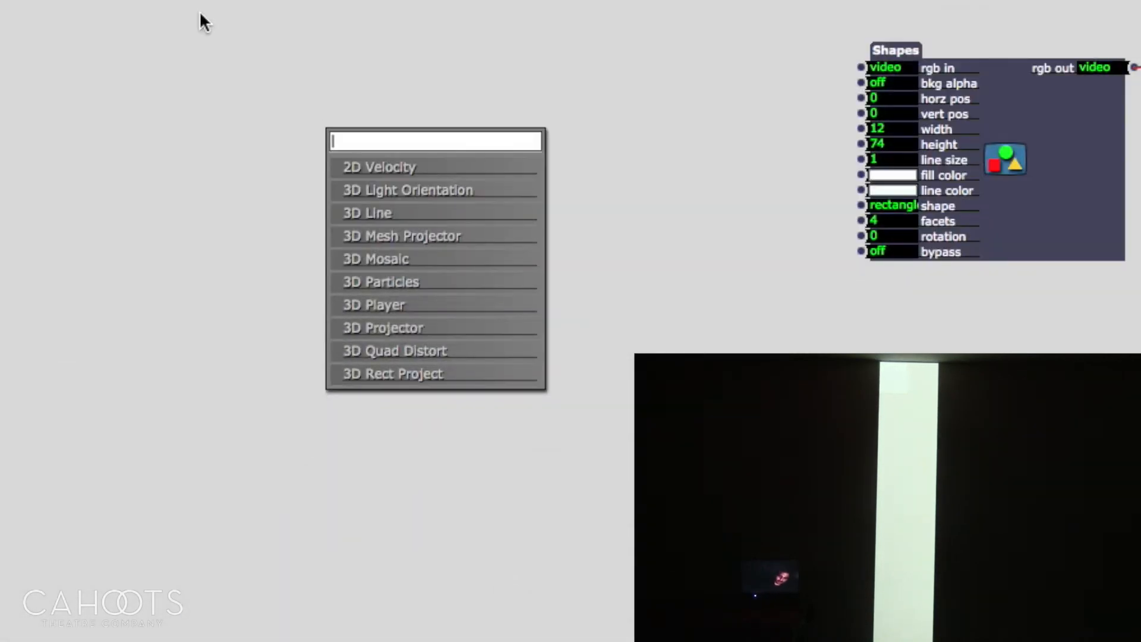
Step: Add a Wave Generator actor and position it beside the Shapes actor
type("wave")
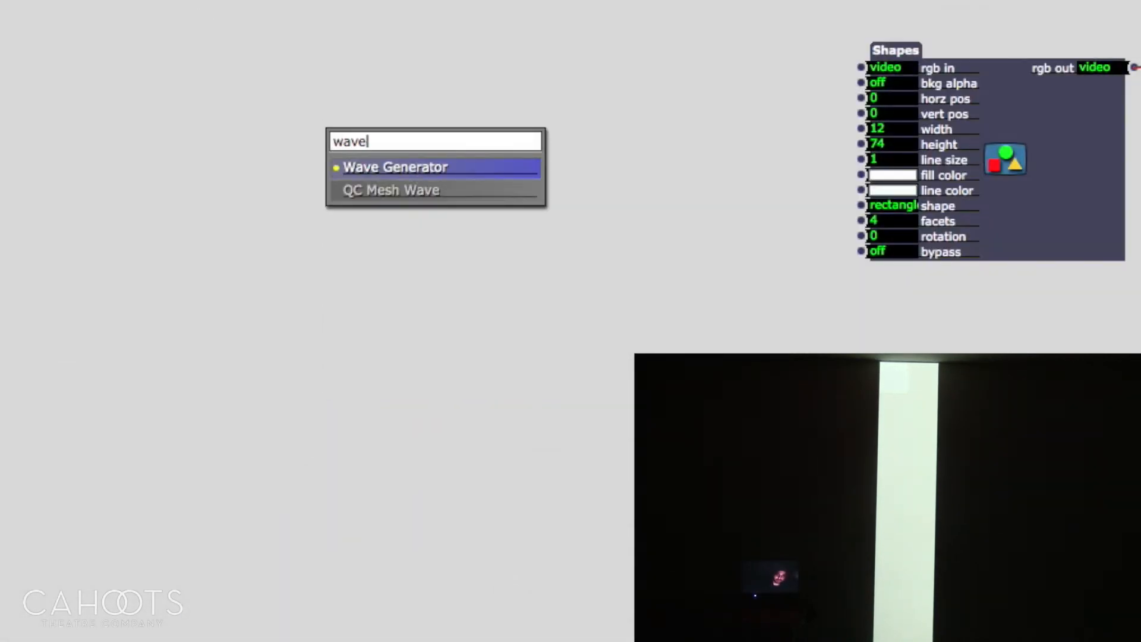
left_click(395, 166)
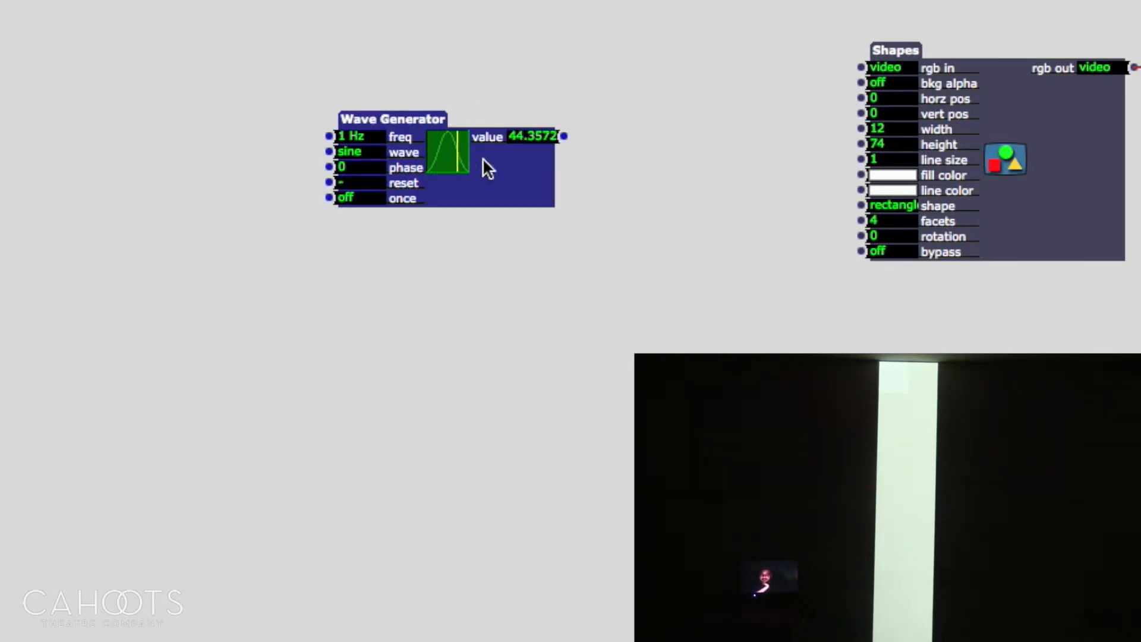
left_click_drag(393, 119, 333, 83)
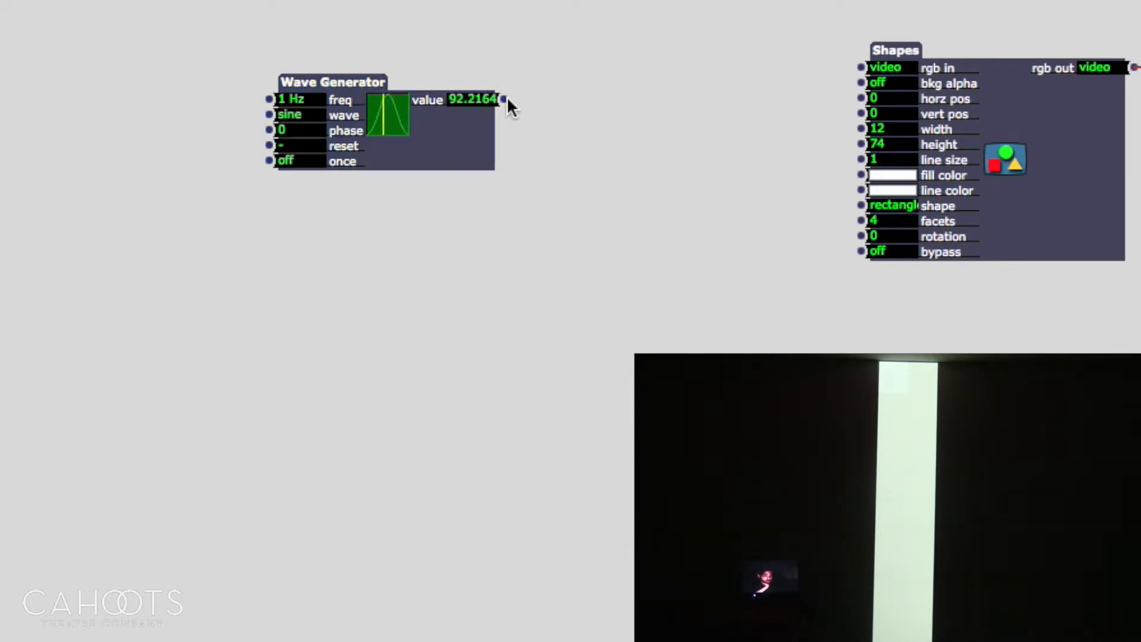
Step: Wire the Wave Generator's value output into the Shapes horz pos input
left_click_drag(498, 100, 800, 124)
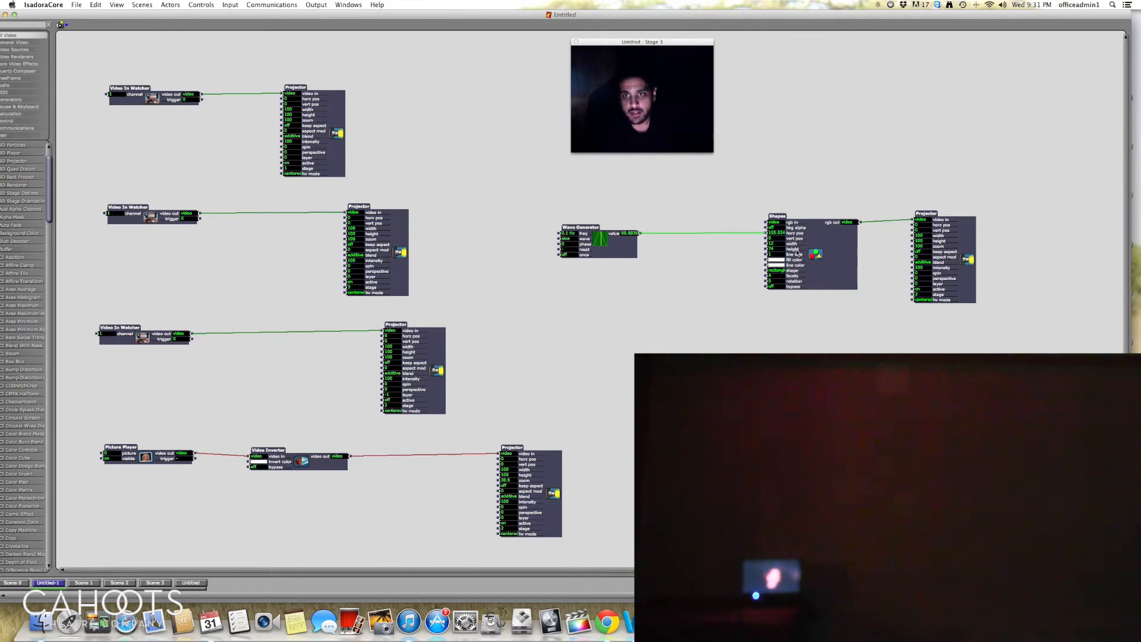
Step: Slow the Wave Generator's frequency to 0.1 Hz
left_click(773, 233)
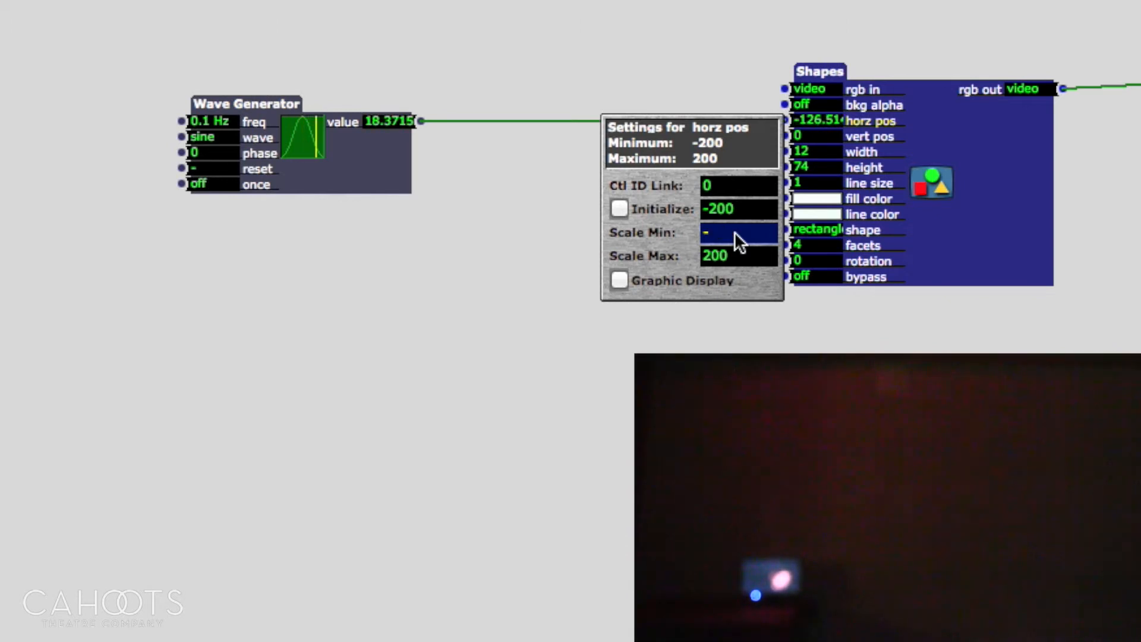
Step: Enter -100 as the Scale Min for the horizontal position range
type("-100")
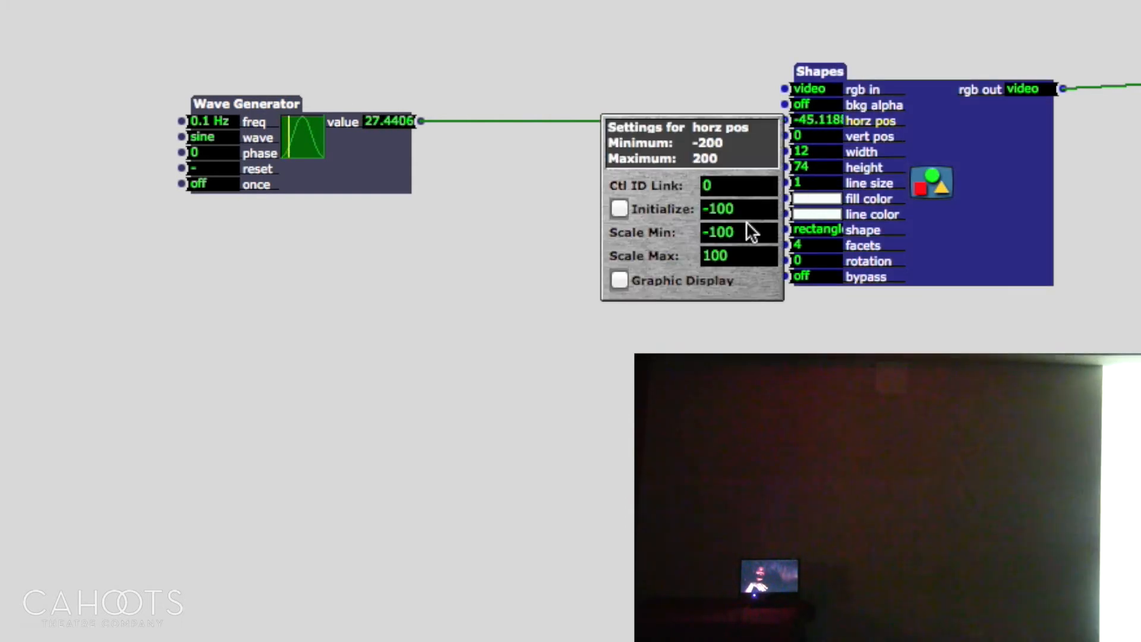
left_click(738, 232)
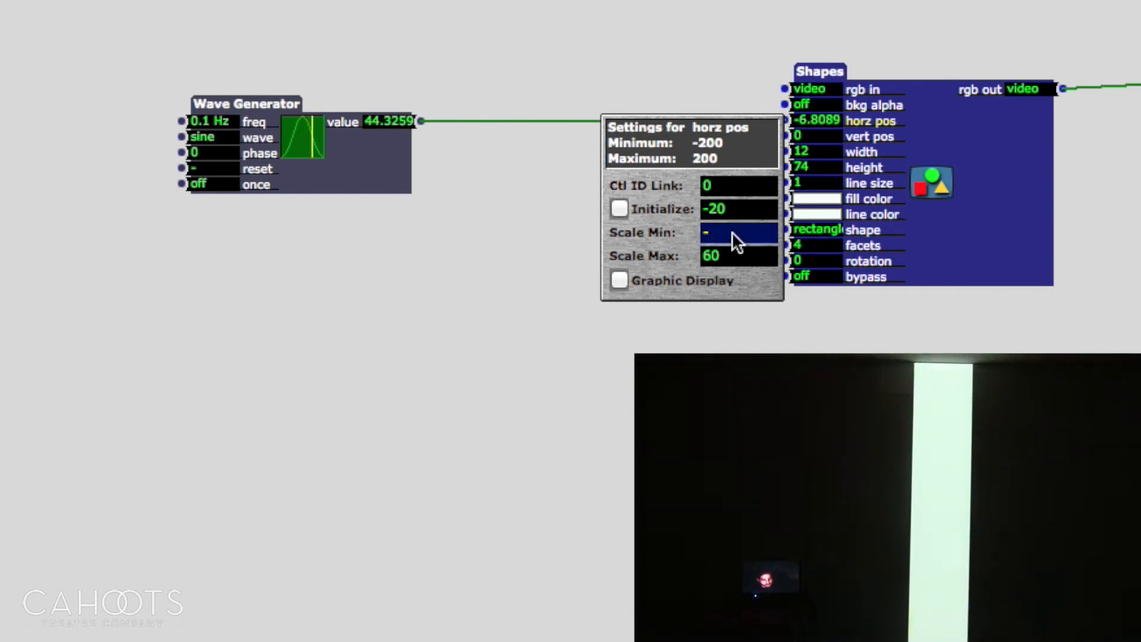
type("-20")
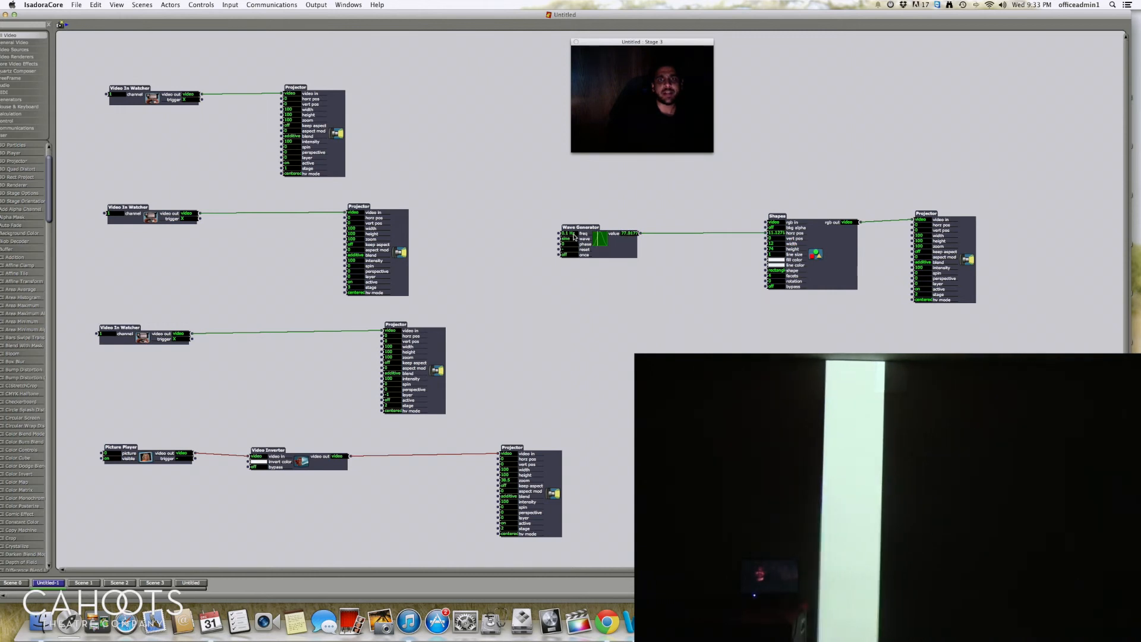
mouse_move(566, 233)
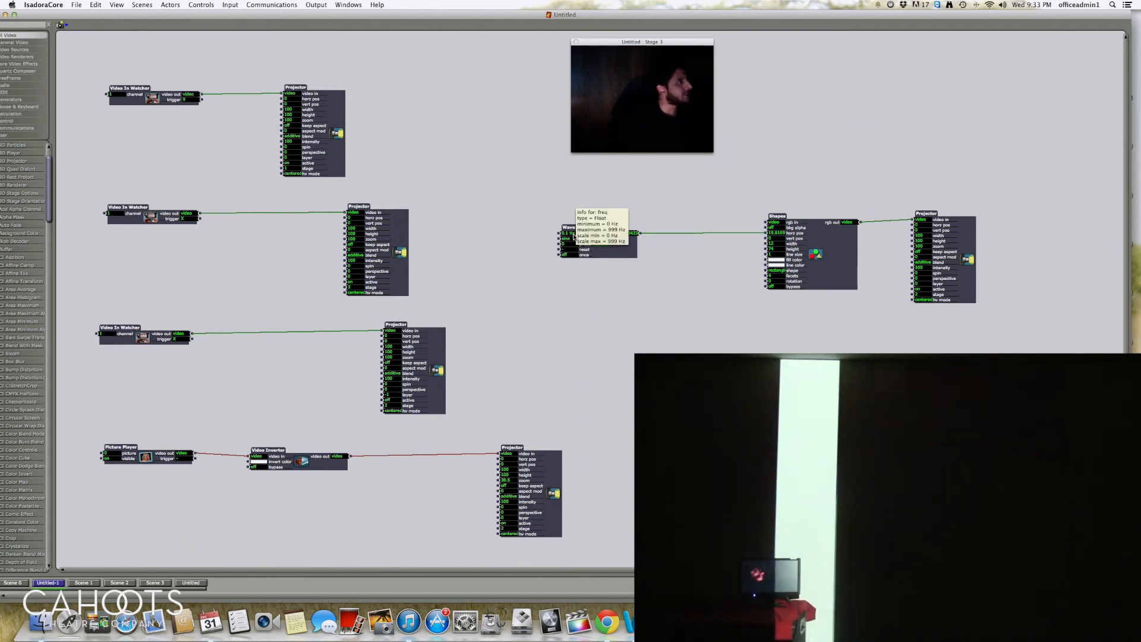